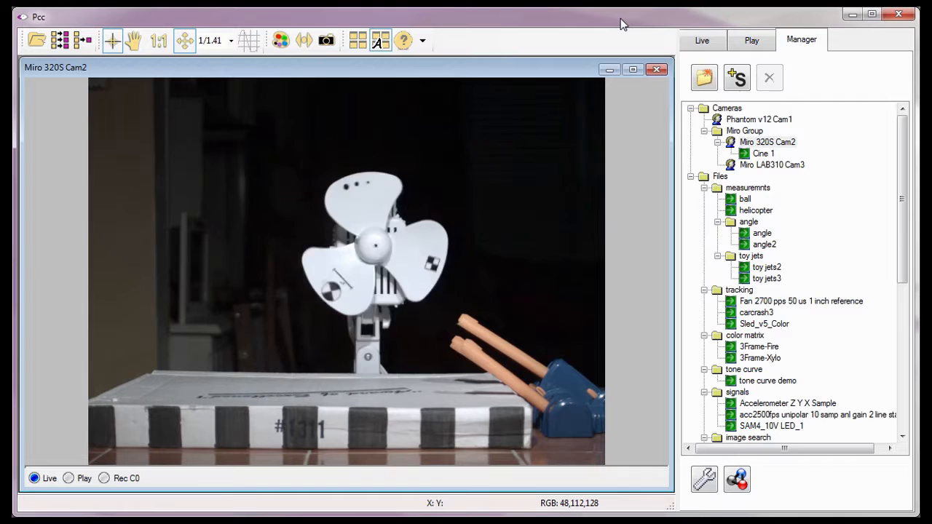
mouse_move(763, 153)
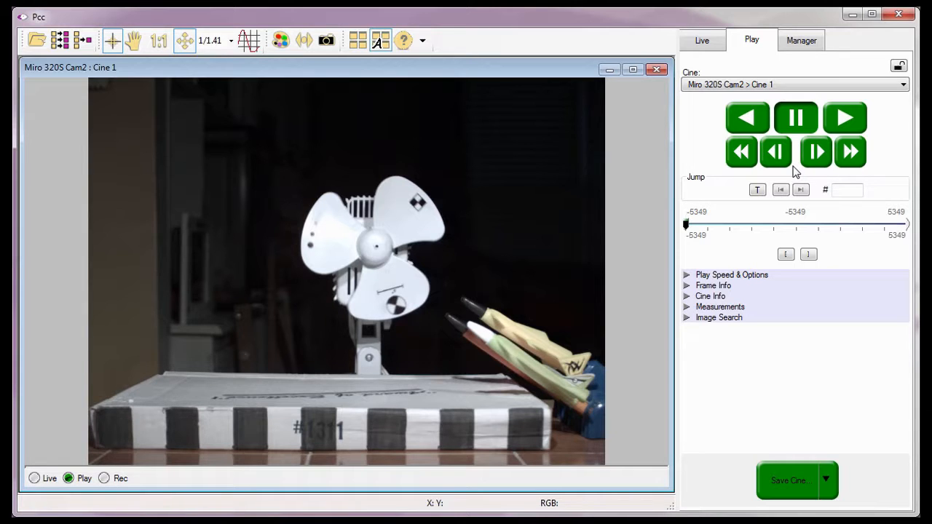
left_click(758, 189)
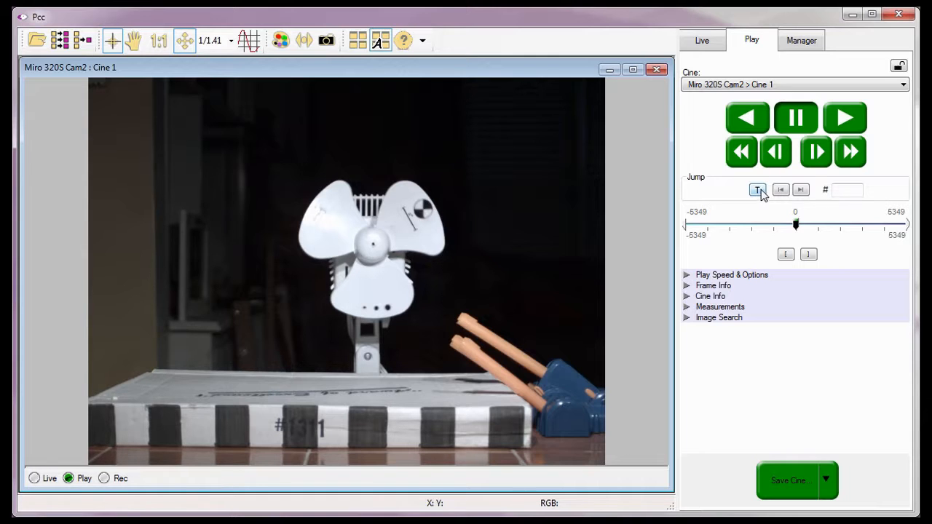
left_click(781, 190)
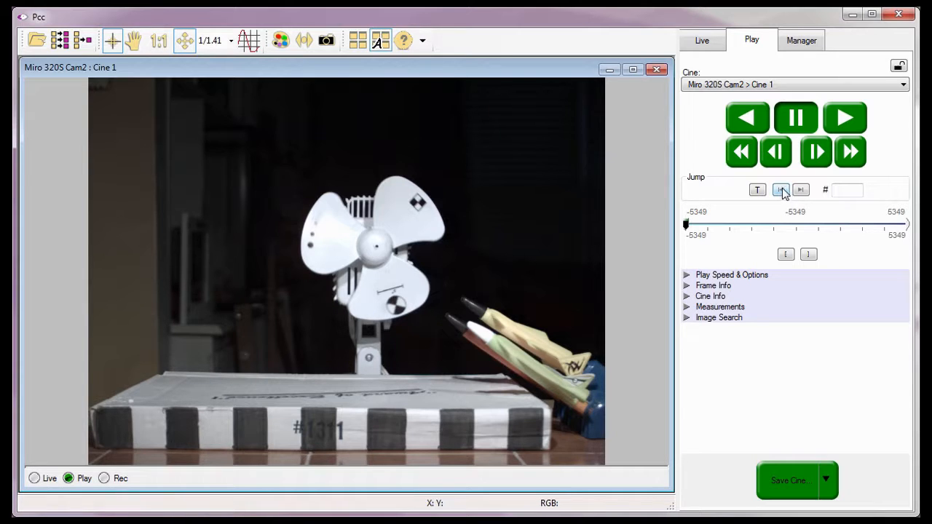
Step: Select the frame Jump field to go to frame -500 of Cine 1
left_click(801, 189)
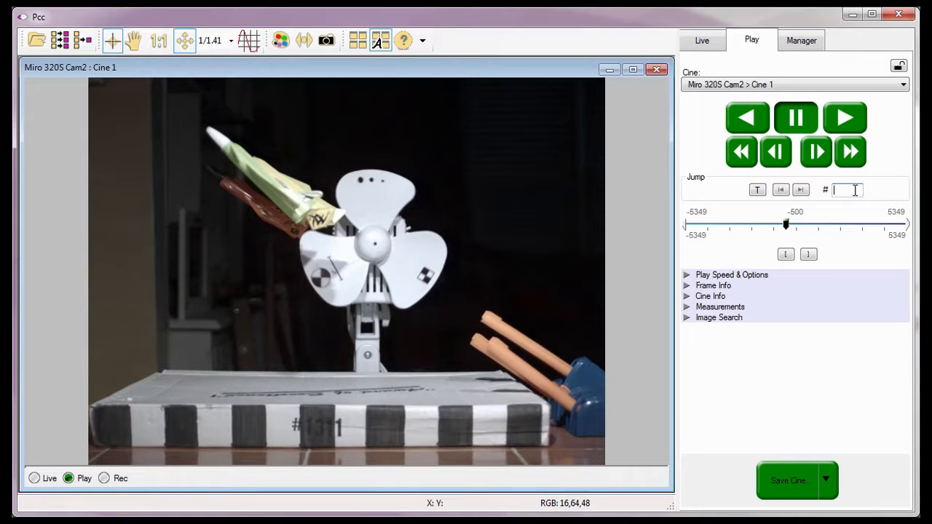
mouse_move(845, 190)
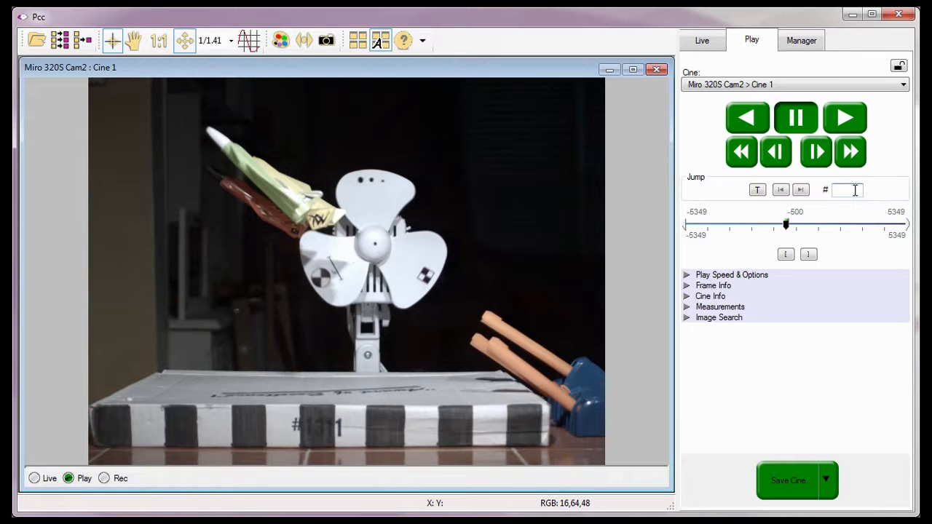
left_click(747, 222)
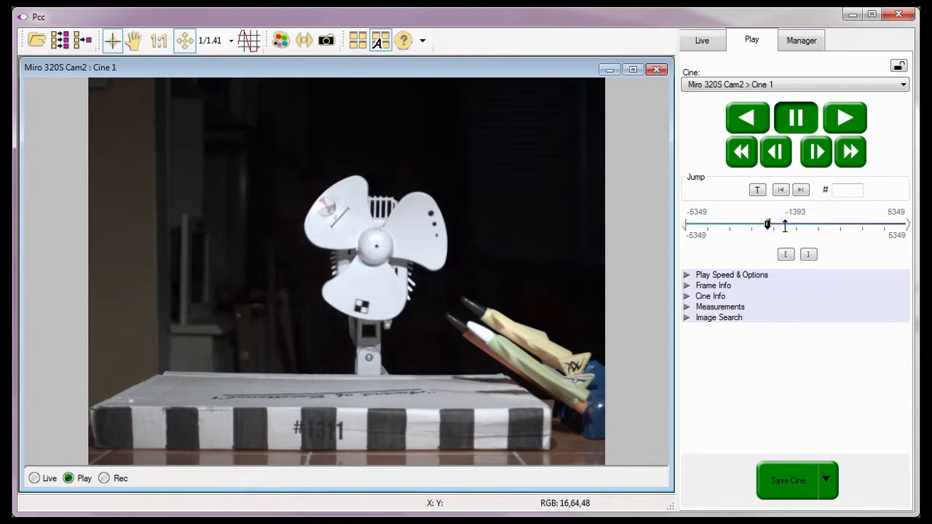
left_click_drag(767, 224, 803, 223)
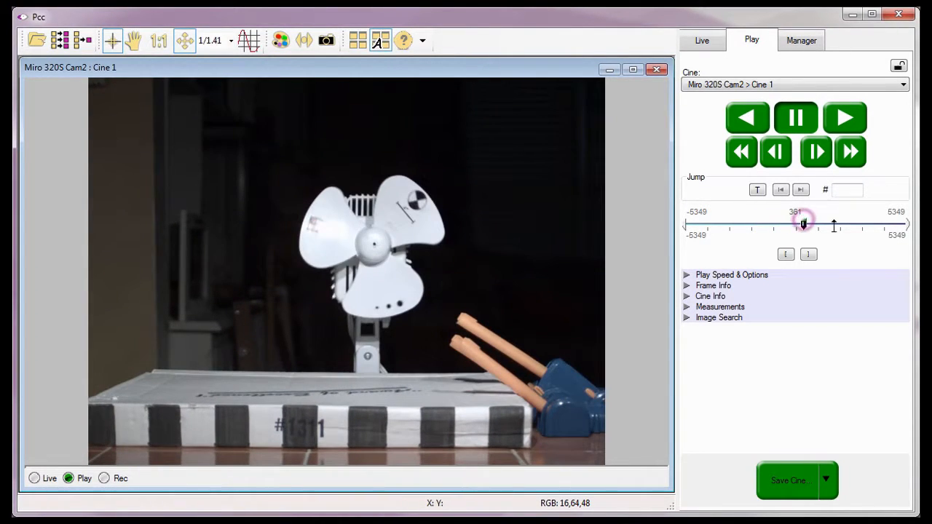
left_click_drag(803, 223, 858, 224)
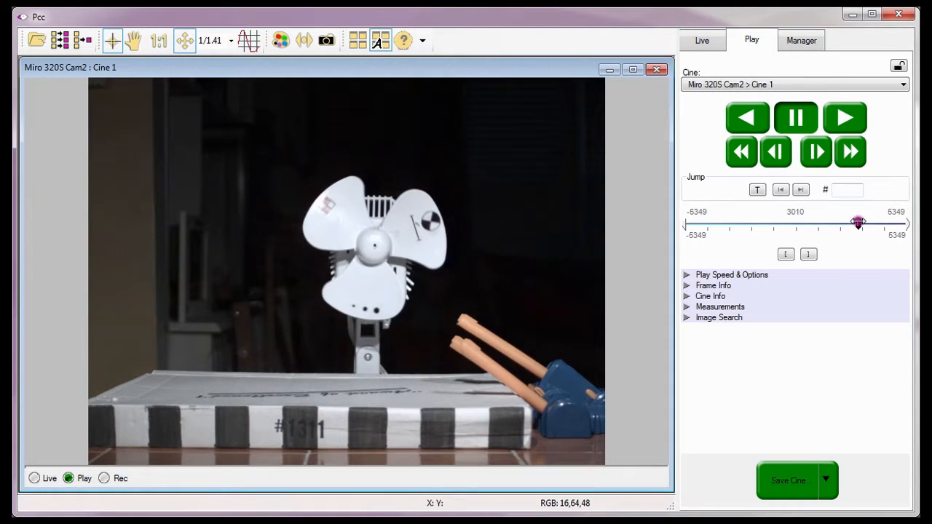
left_click_drag(858, 223, 783, 223)
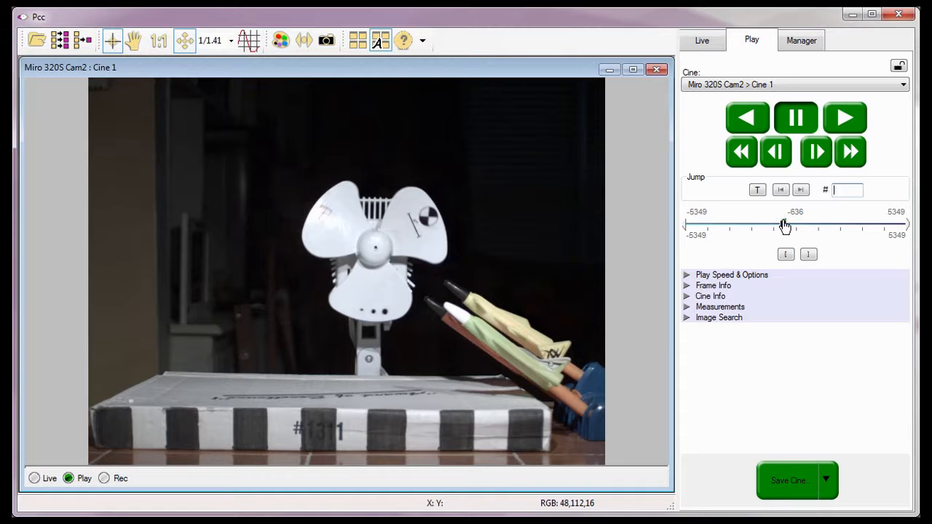
left_click_drag(785, 225, 750, 224)
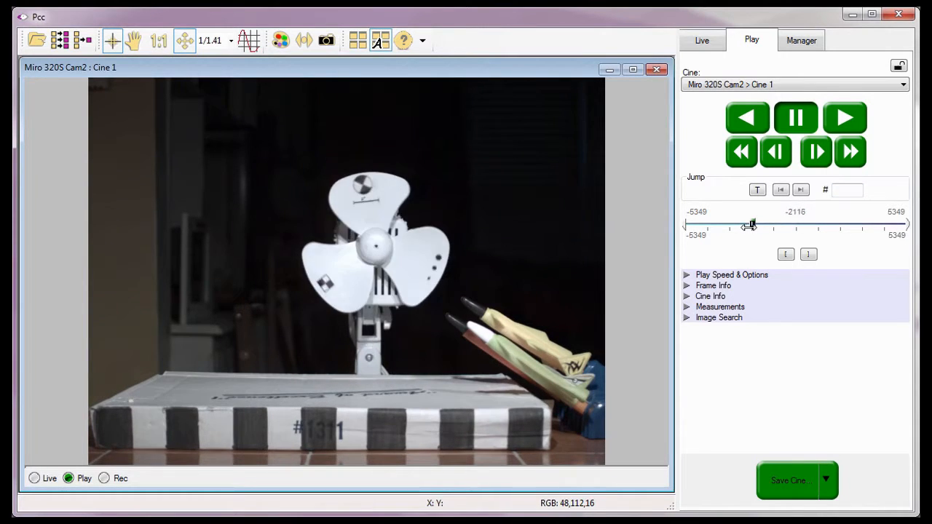
left_click_drag(752, 224, 800, 225)
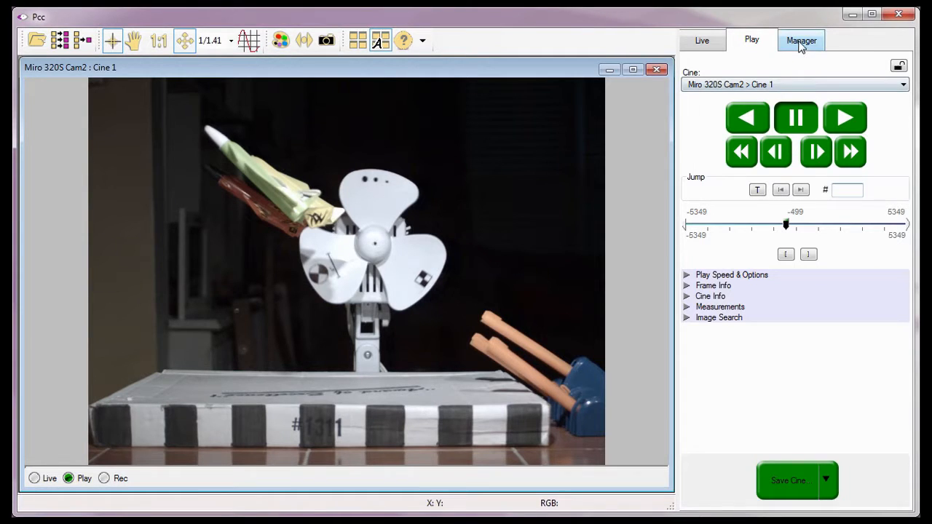
left_click(801, 40)
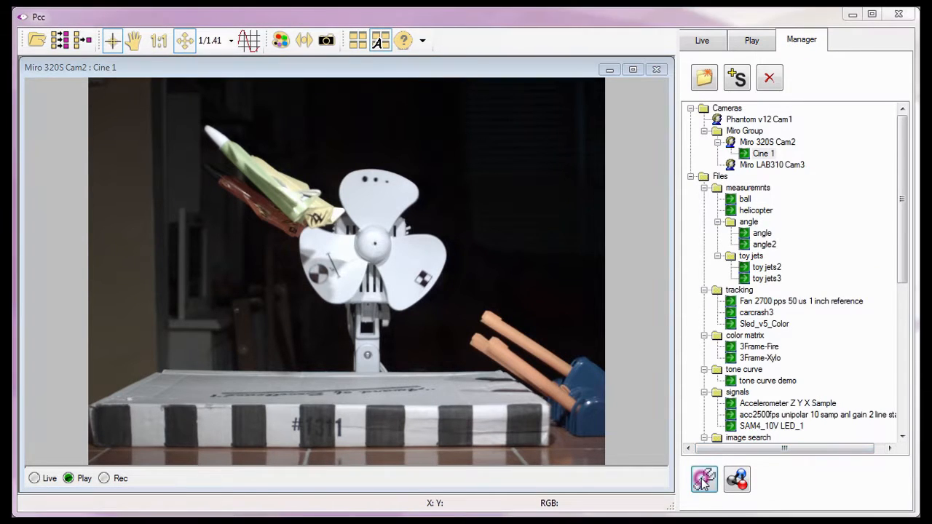
left_click(703, 479)
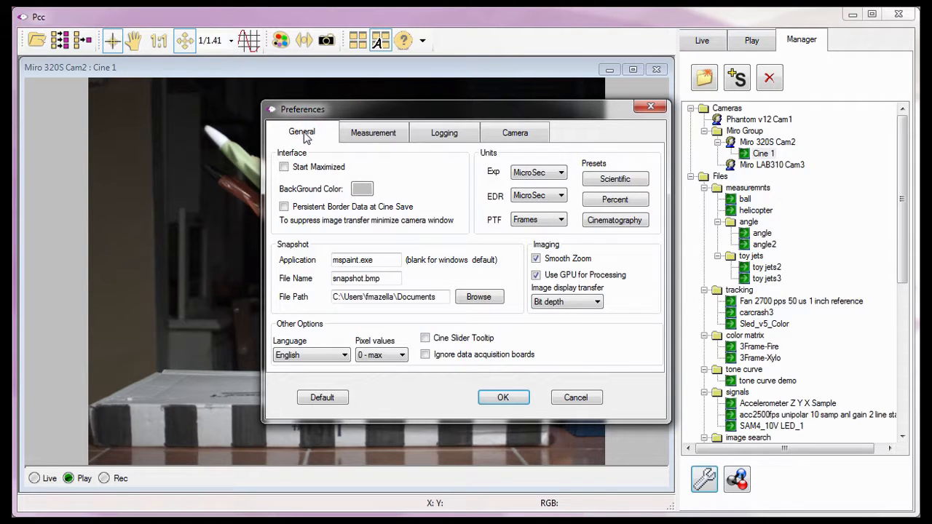
left_click(424, 338)
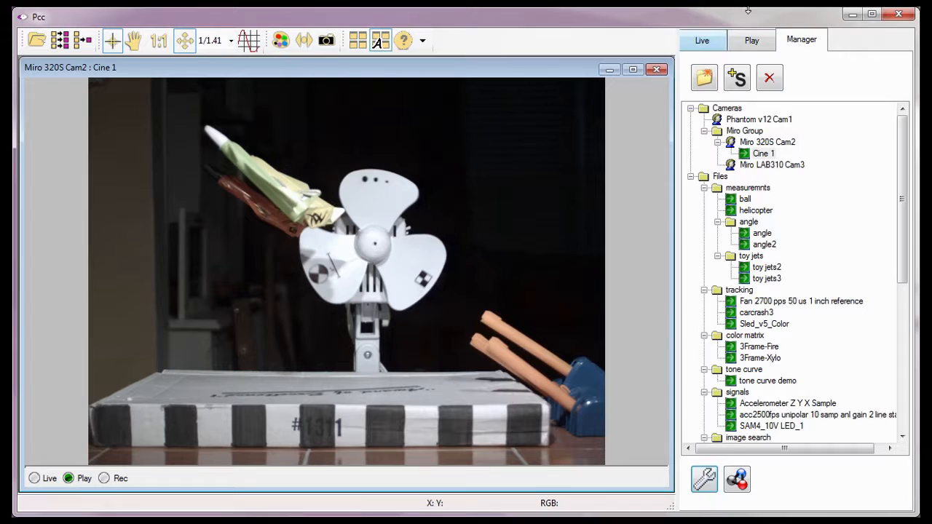
left_click(752, 41)
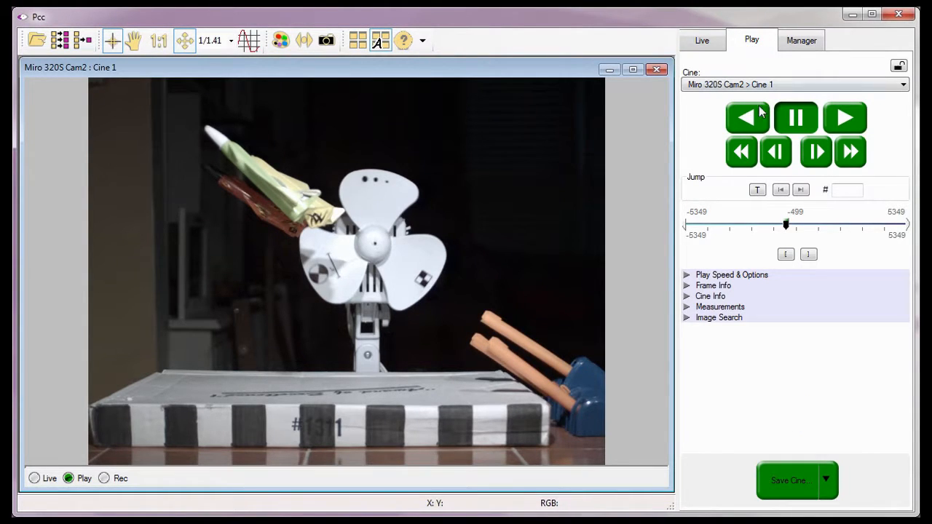
mouse_move(776, 224)
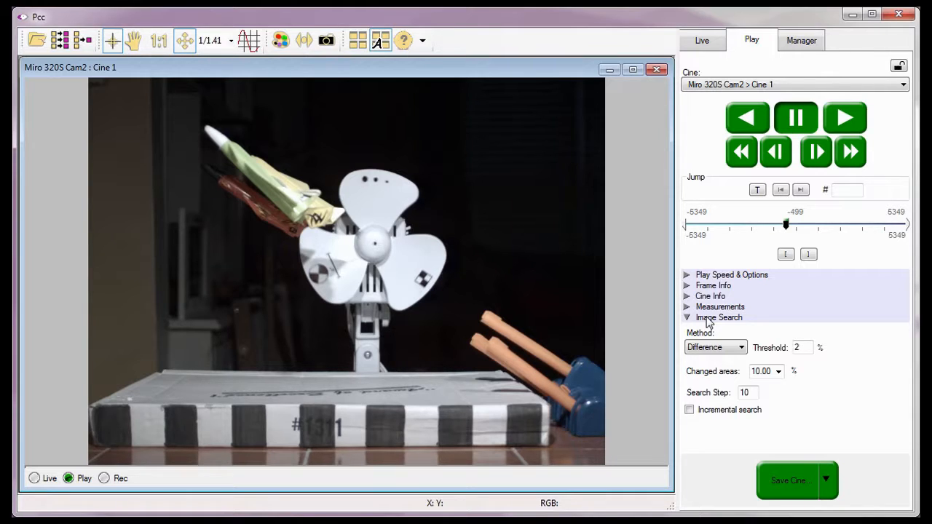
Step: Collapse the Image Search section for Cine 1
left_click(687, 317)
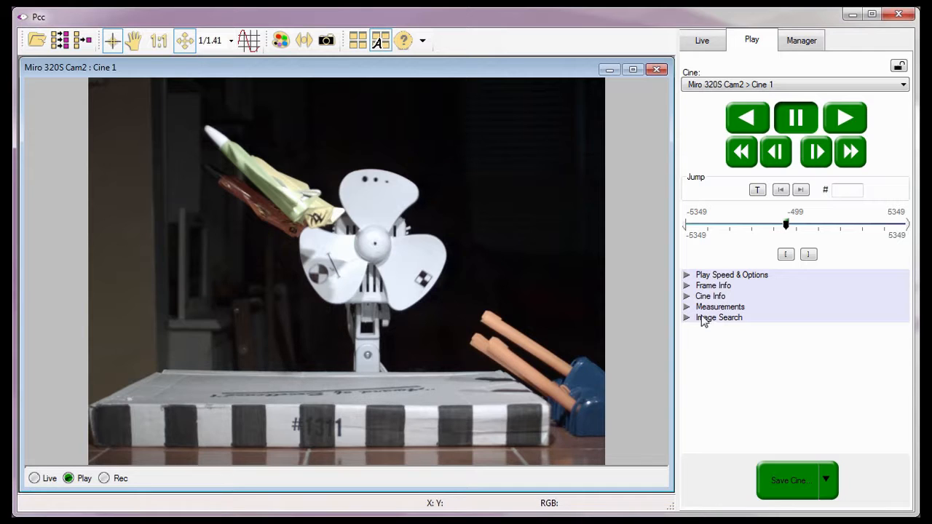
mouse_move(702, 204)
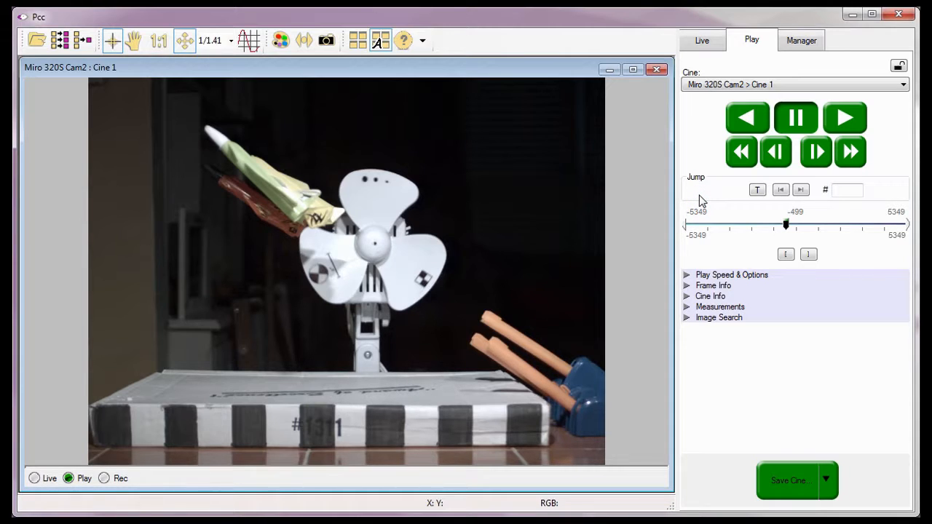
mouse_move(734, 208)
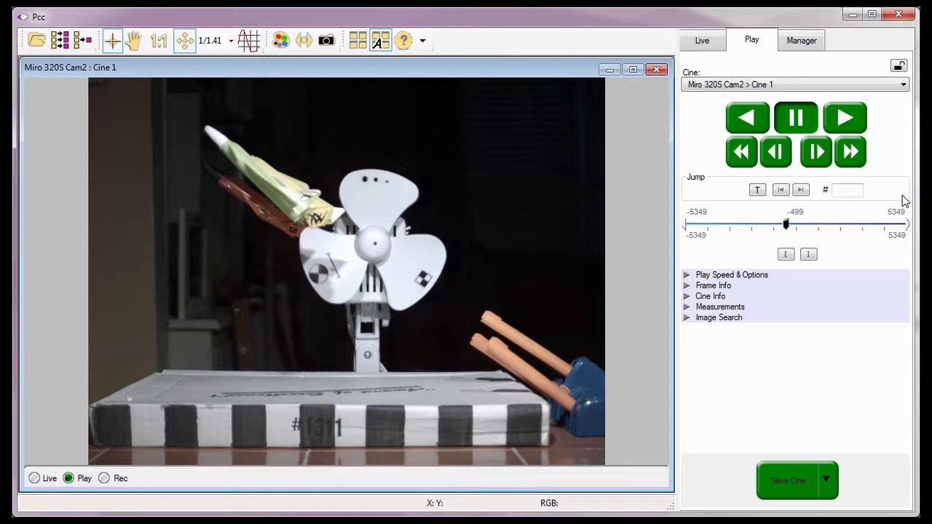
mouse_move(689, 256)
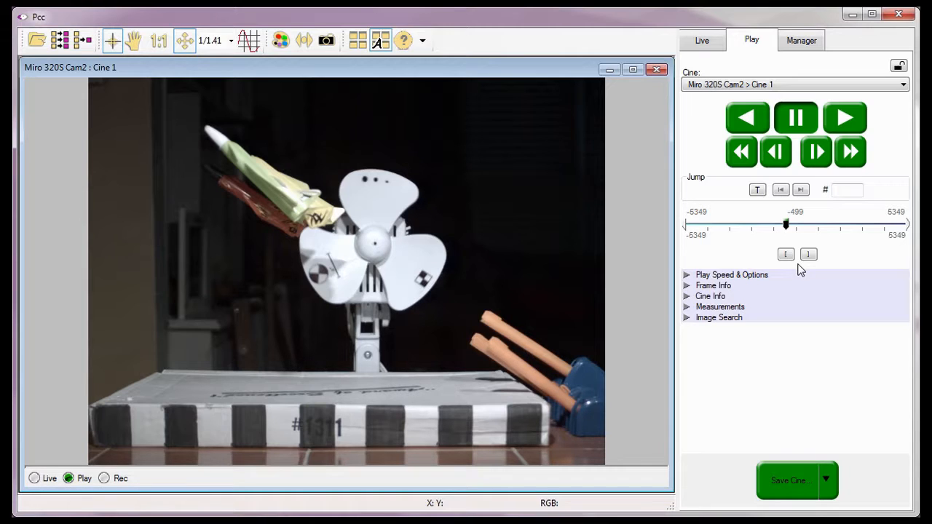
mouse_move(735, 284)
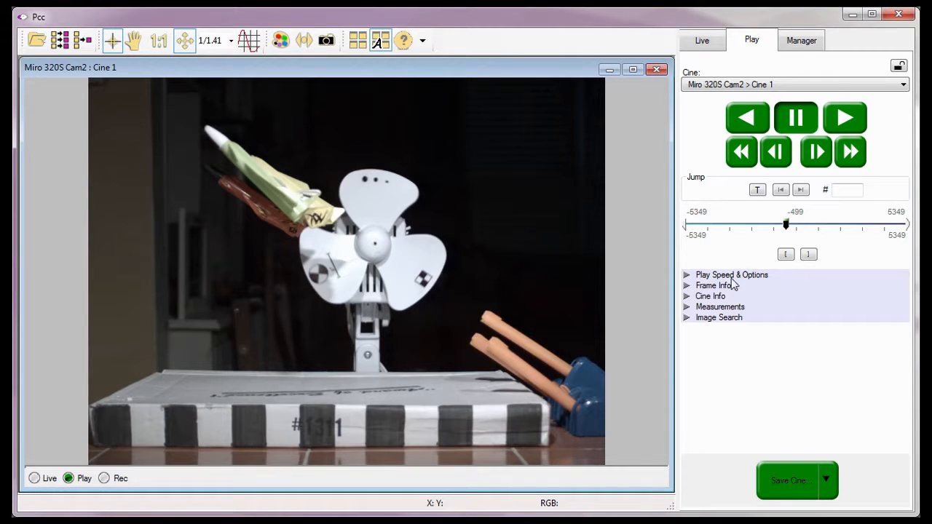
left_click(687, 276)
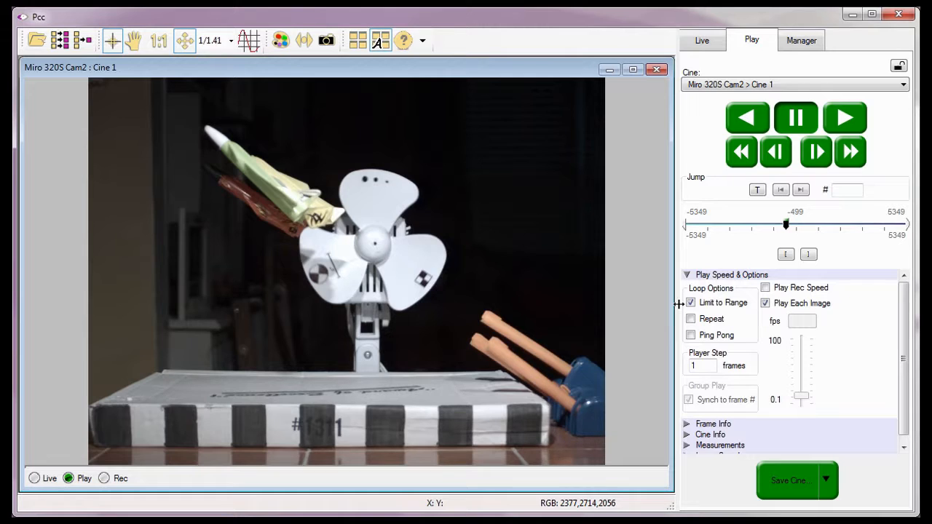
mouse_move(677, 325)
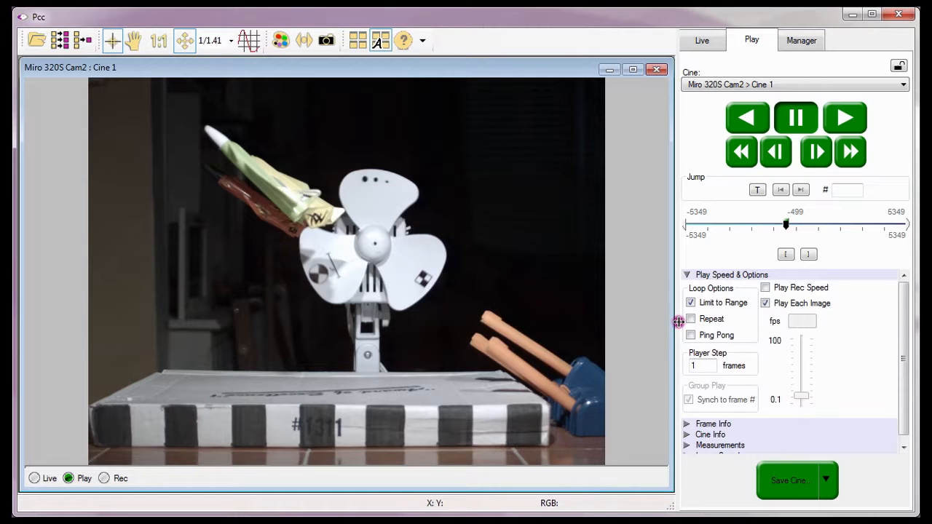
mouse_move(678, 322)
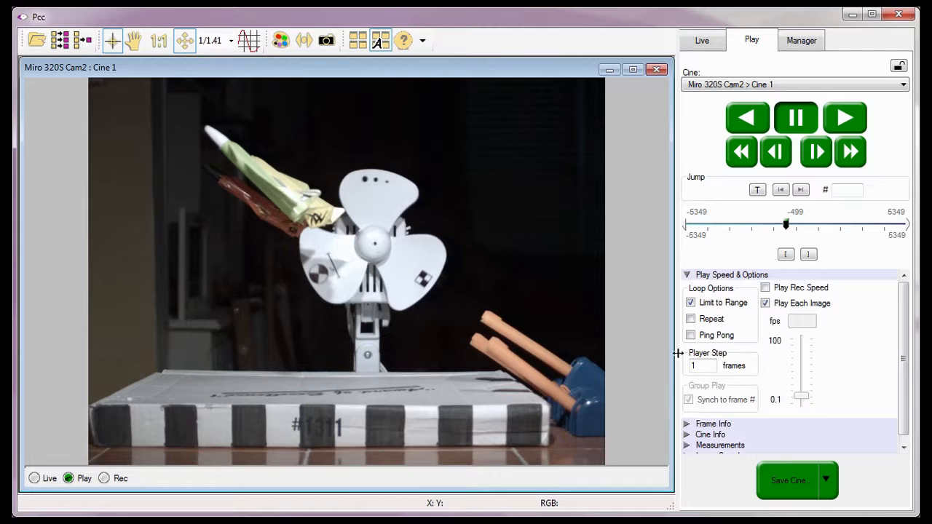
mouse_move(679, 389)
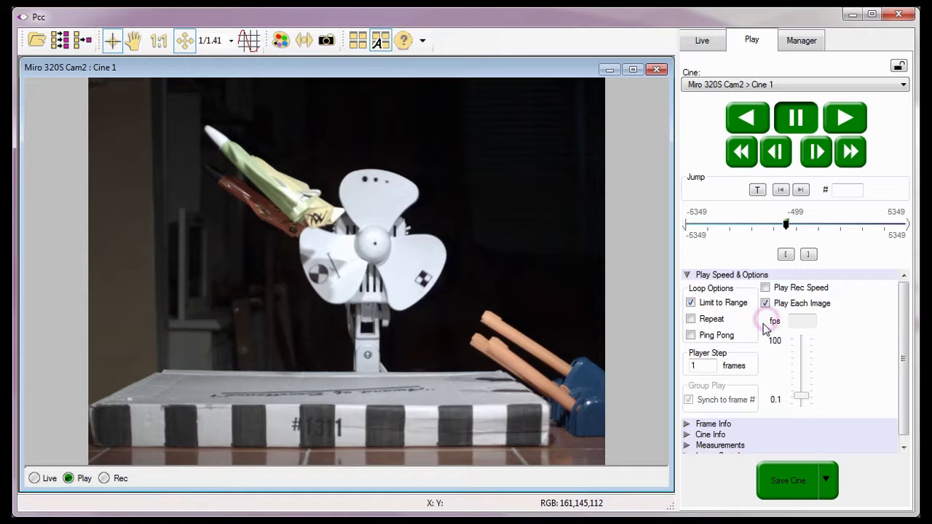
mouse_move(776, 362)
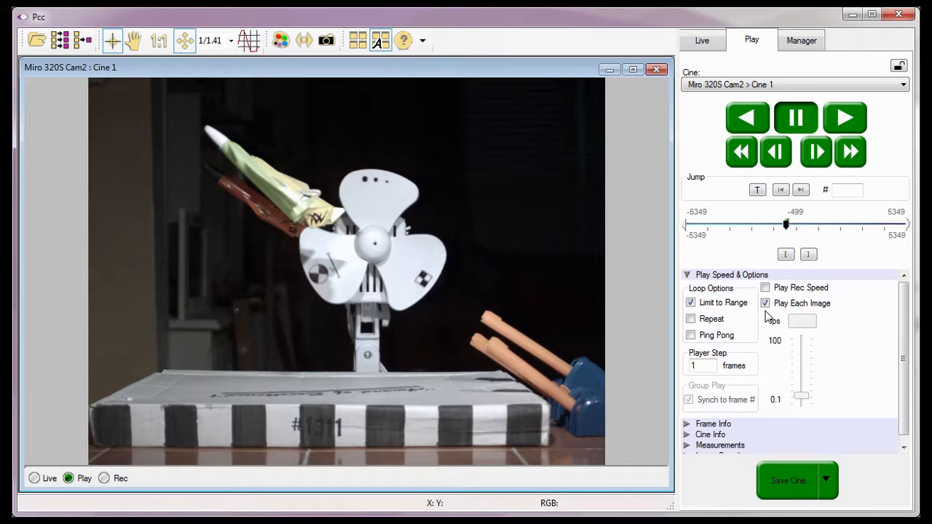
Step: Turn off Play Each Image, use 25 fps, and collapse Play Speed & Options
left_click(765, 303)
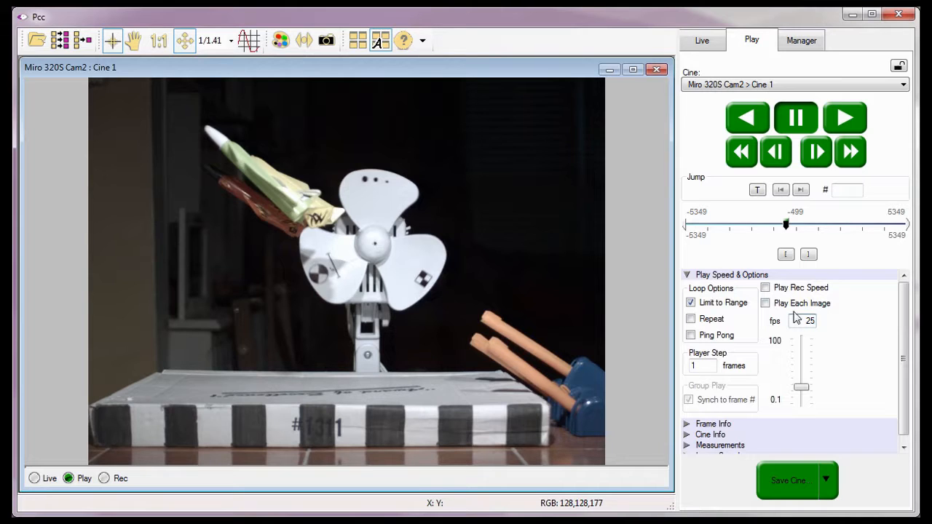
left_click(686, 274)
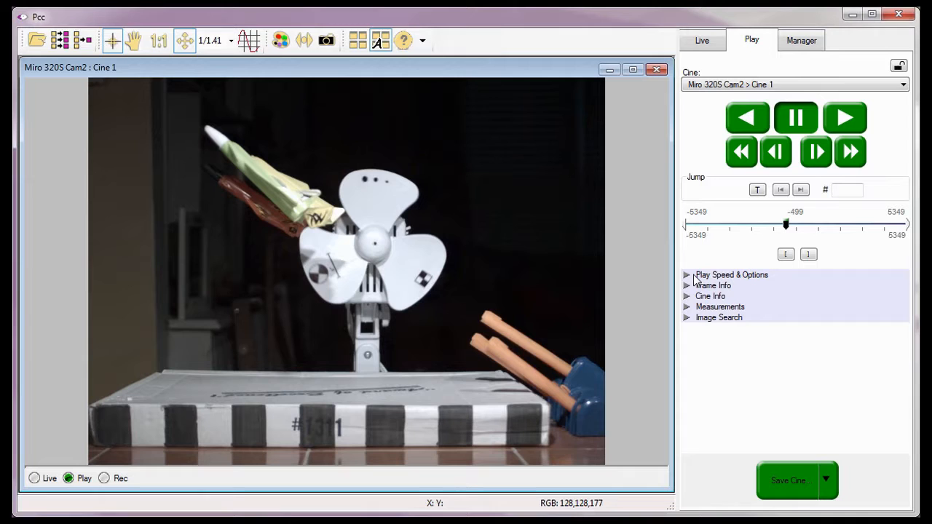
mouse_move(713, 264)
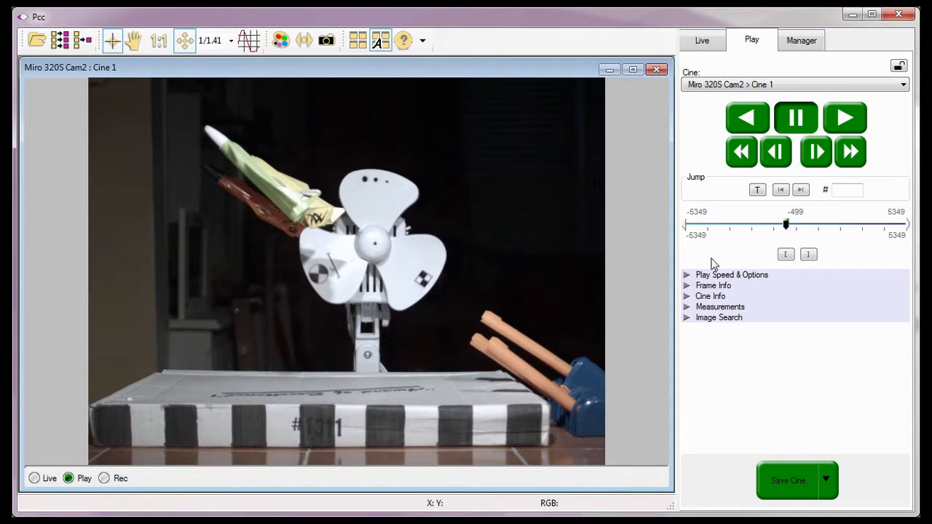
Step: Scrub the Miro cine, play it forward and in reverse, pause, then step two frames
left_click_drag(786, 224, 780, 224)
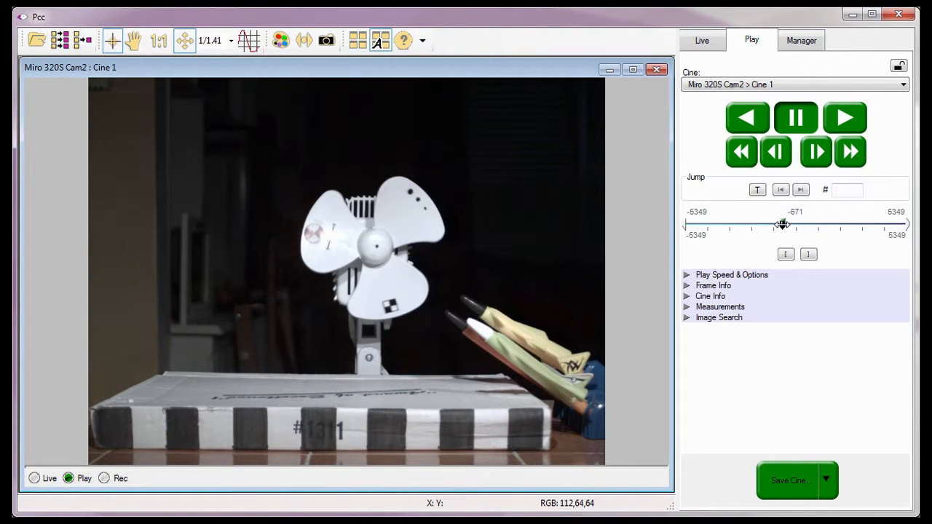
left_click(845, 117)
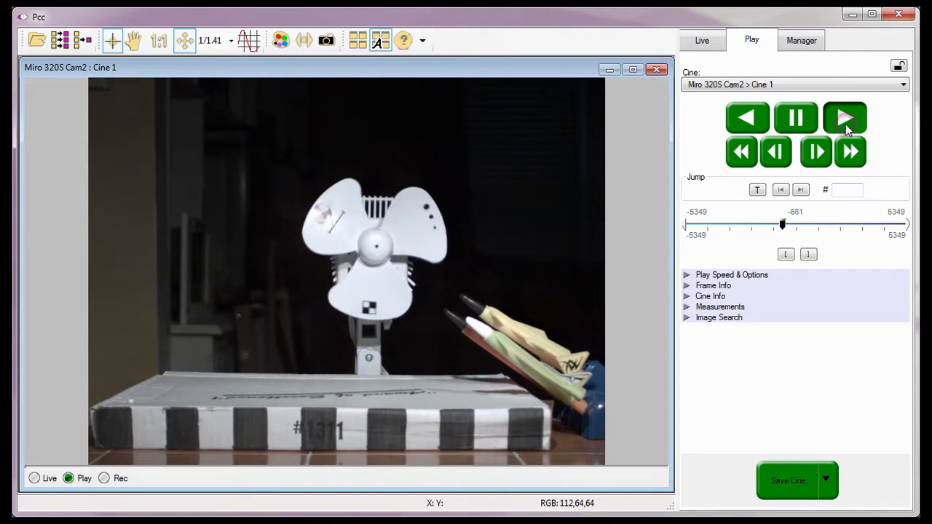
left_click(845, 117)
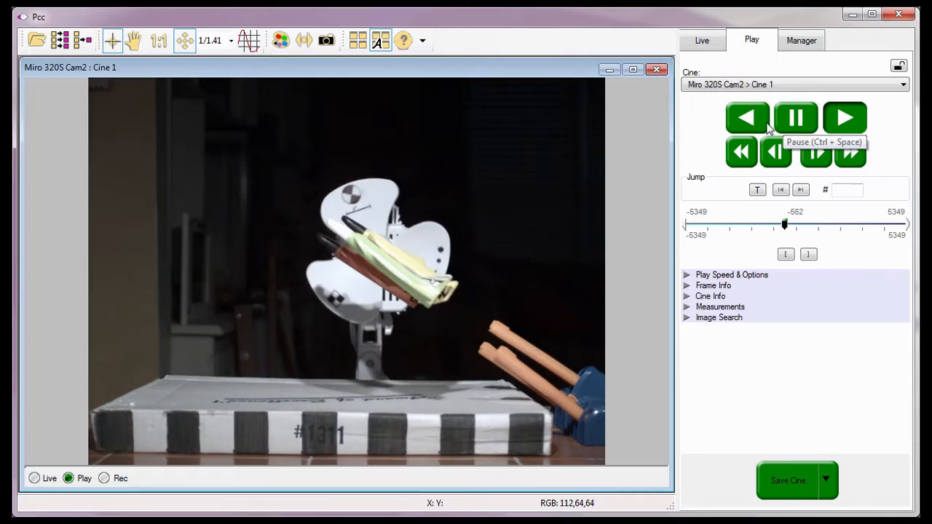
left_click(746, 118)
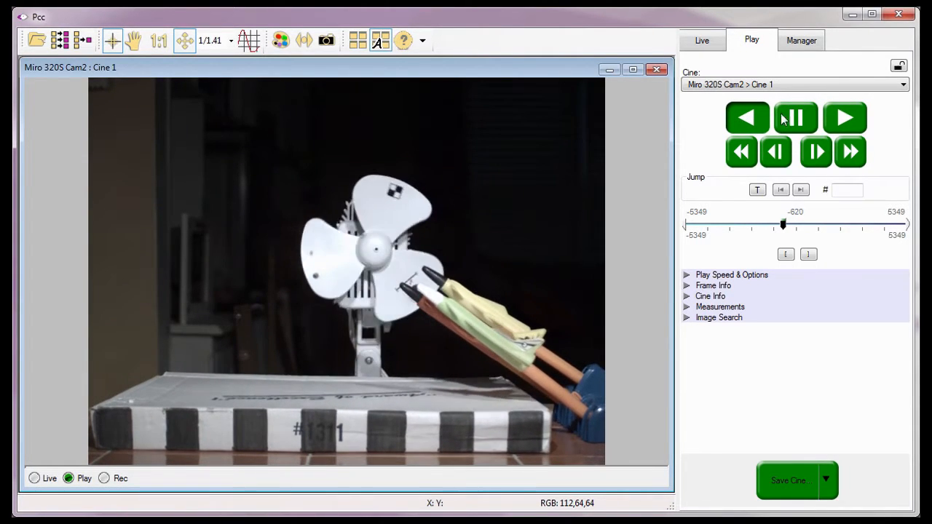
left_click(796, 117)
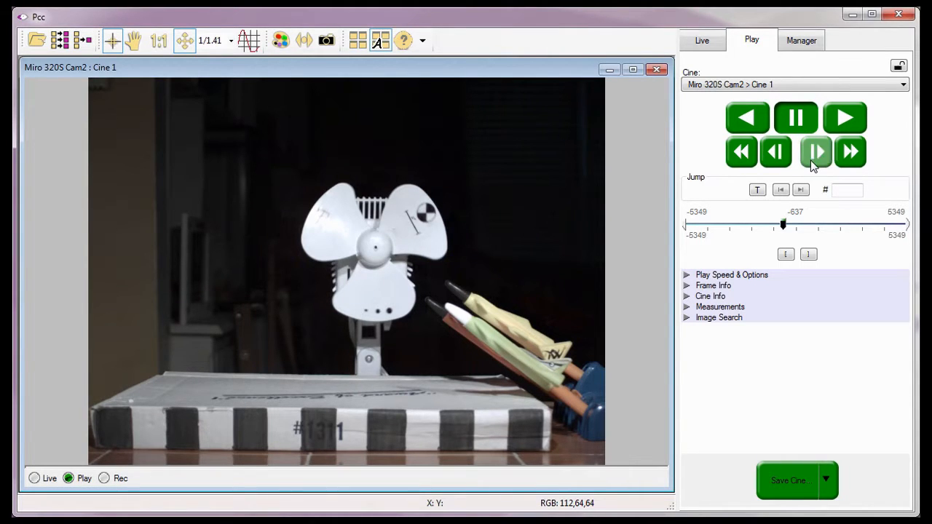
left_click(816, 152)
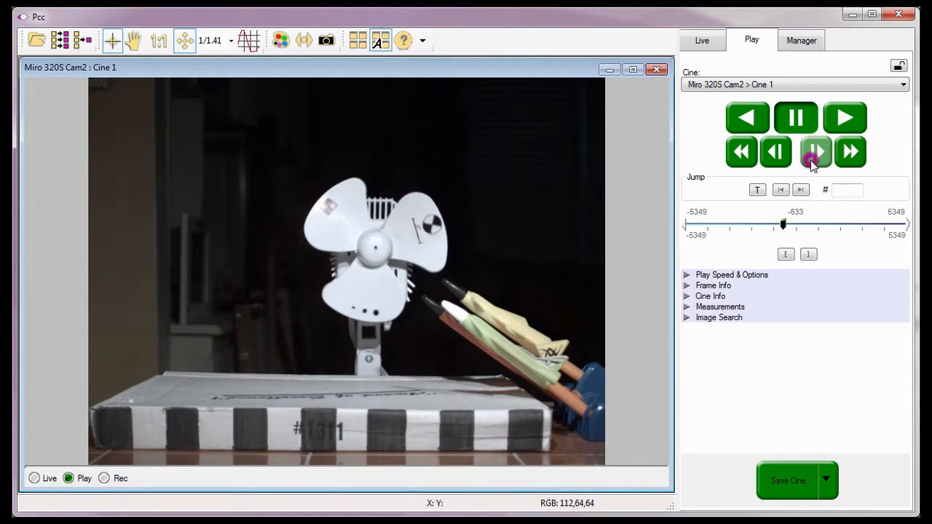
left_click(775, 152)
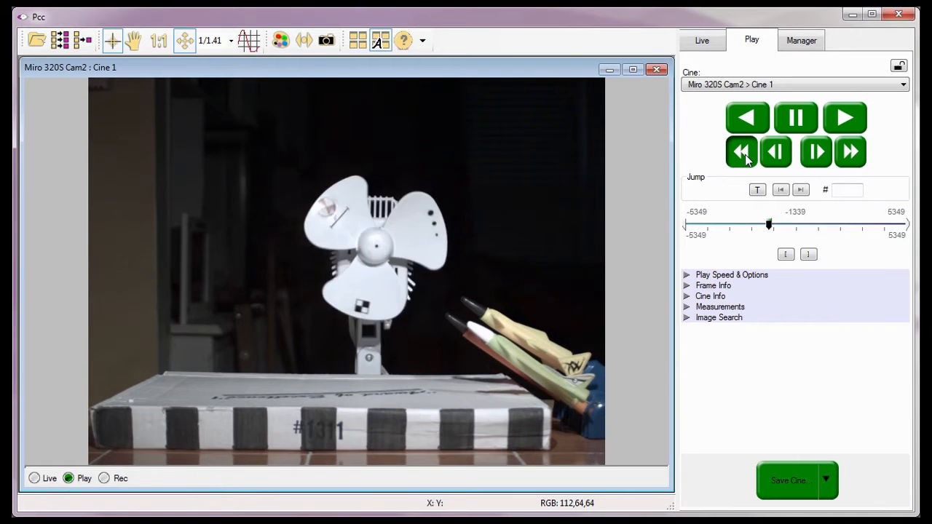
Step: Fast-rewind Cine 1 back to frame -3333
left_click(741, 151)
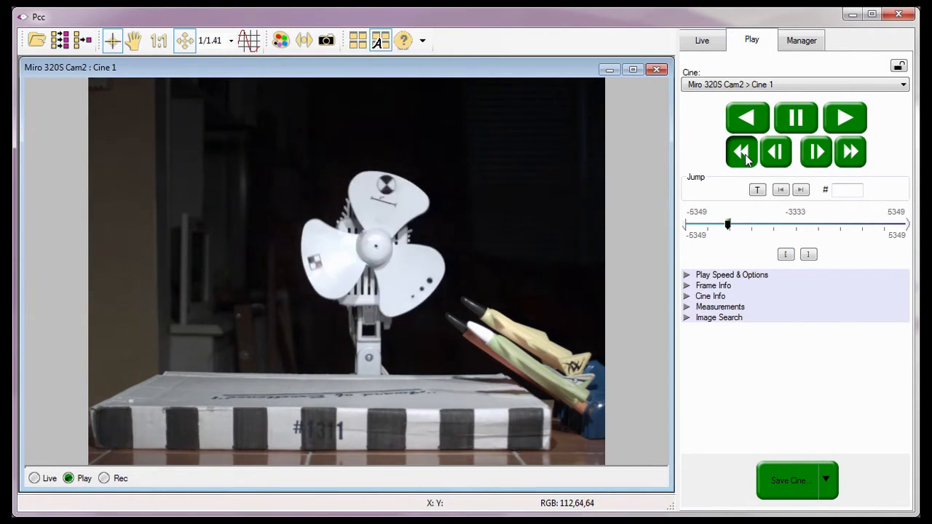
left_click(742, 152)
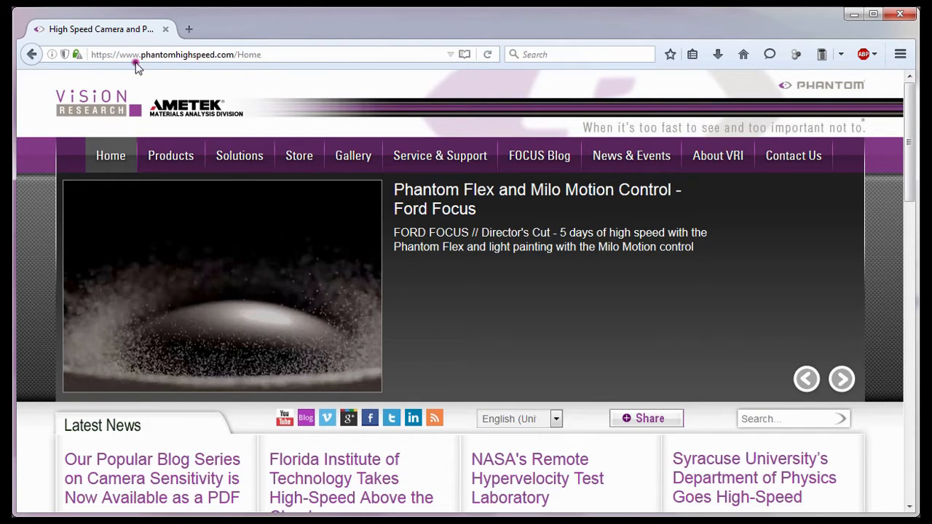
Step: Open the Training page, then North American and International Sales contact pages
left_click(175, 54)
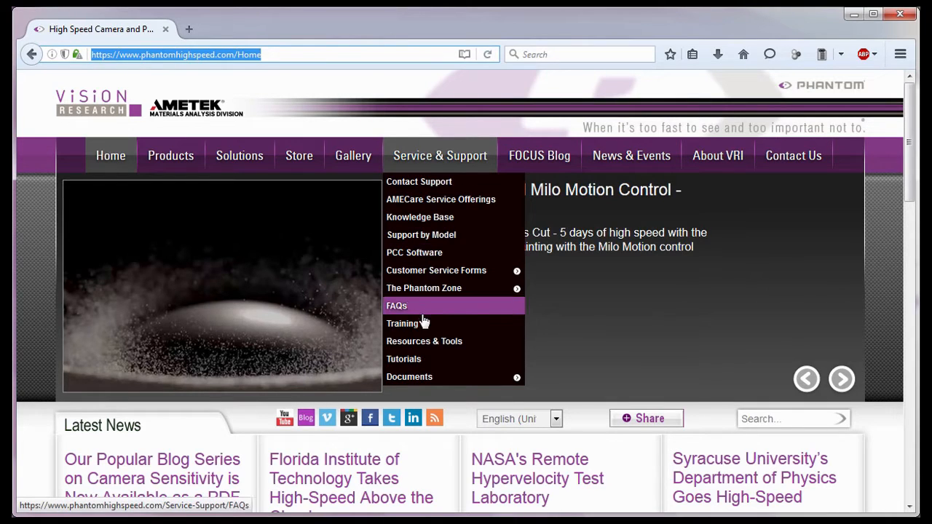
left_click(402, 323)
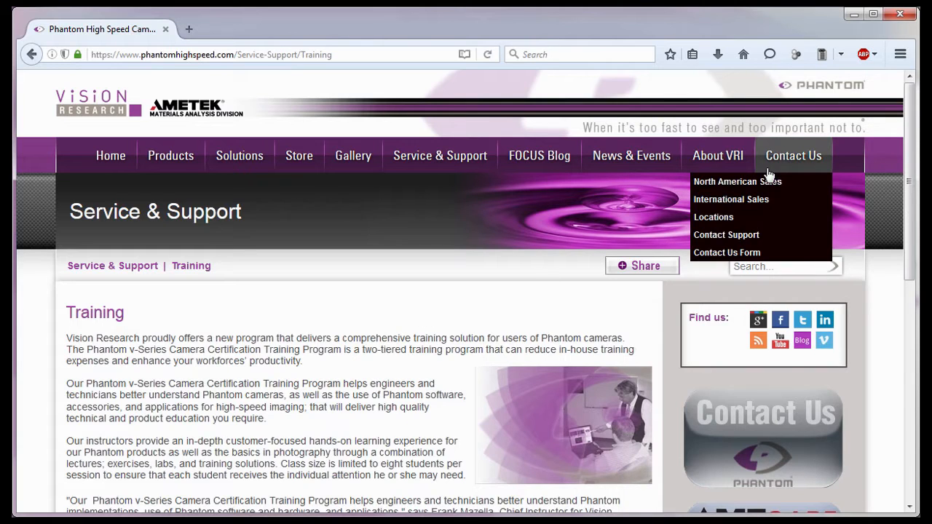
left_click(737, 182)
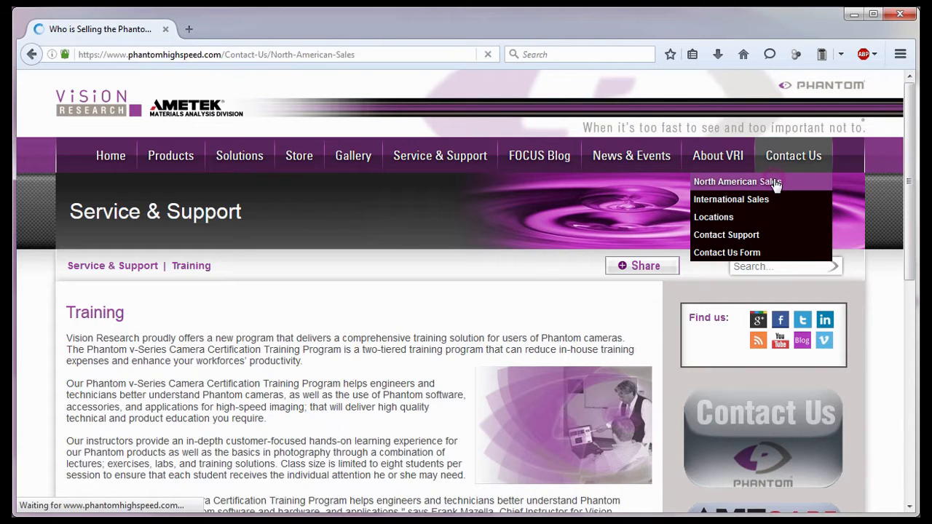
left_click(737, 182)
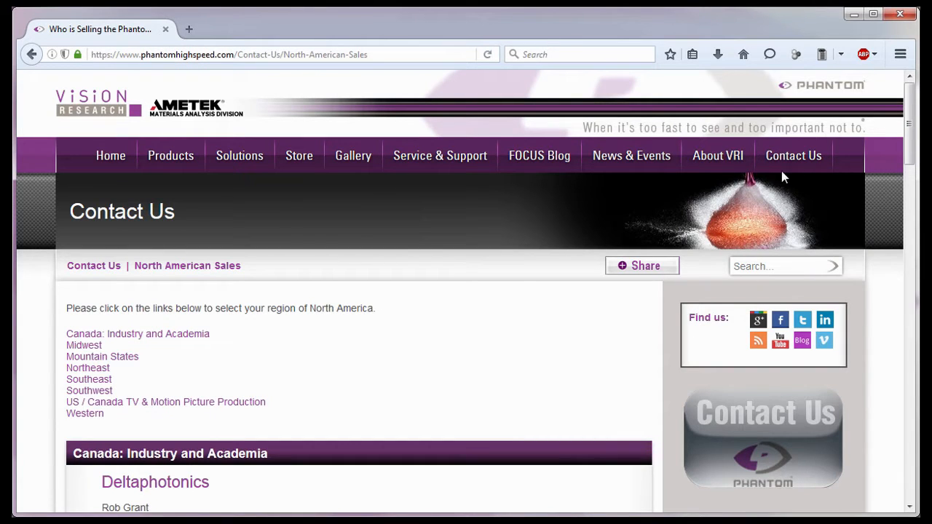
left_click(731, 199)
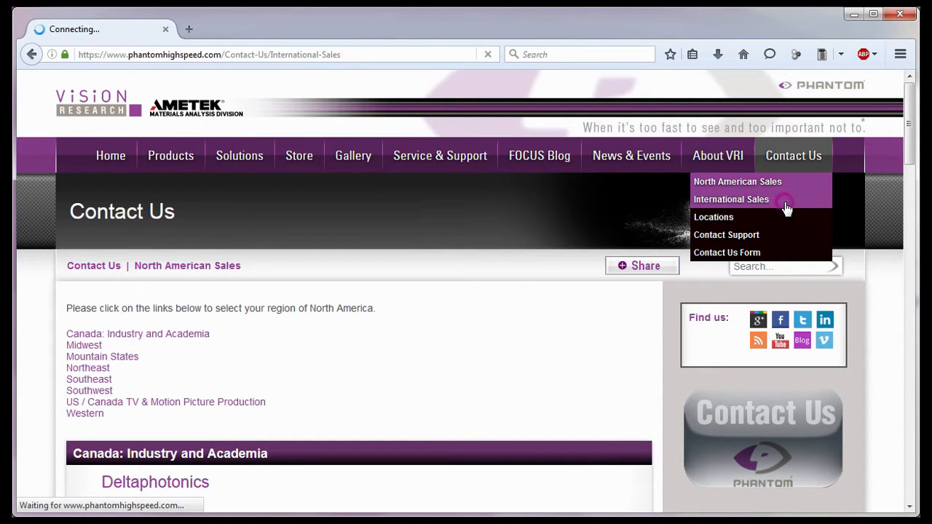